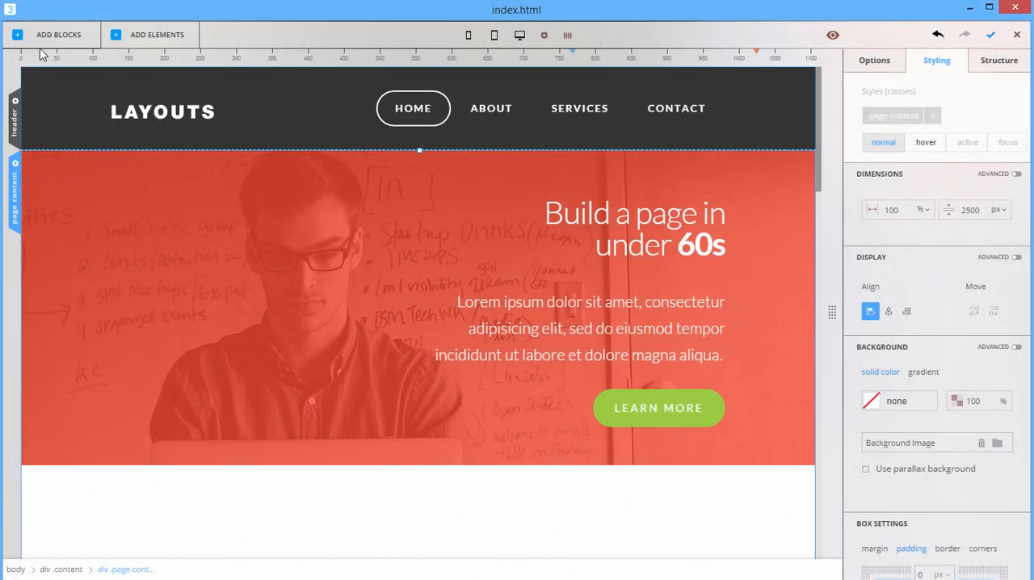
Filter the block library to Showcase and add the "We Make Awesome Sites" block below the hero
click(51, 34)
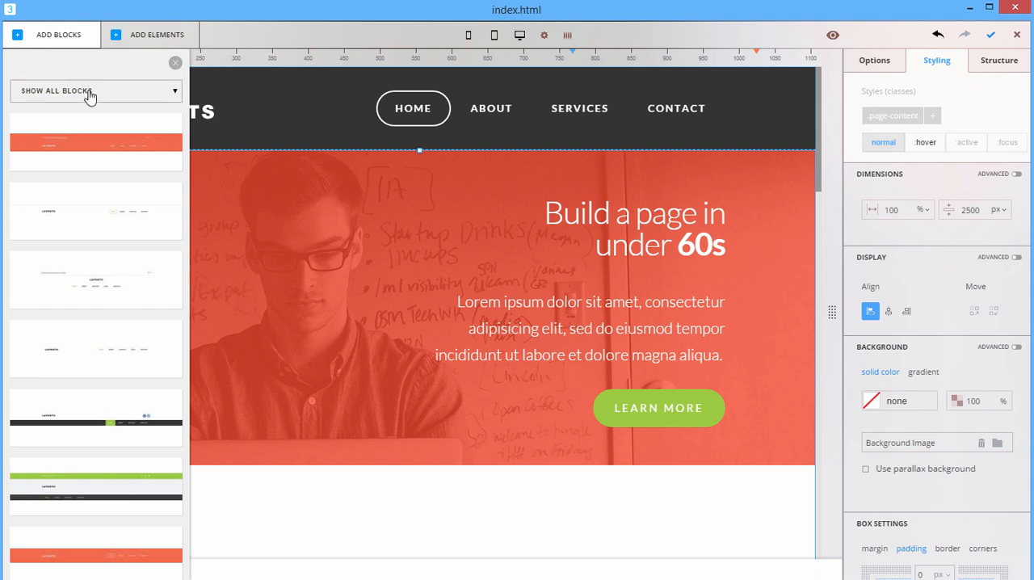
click(95, 91)
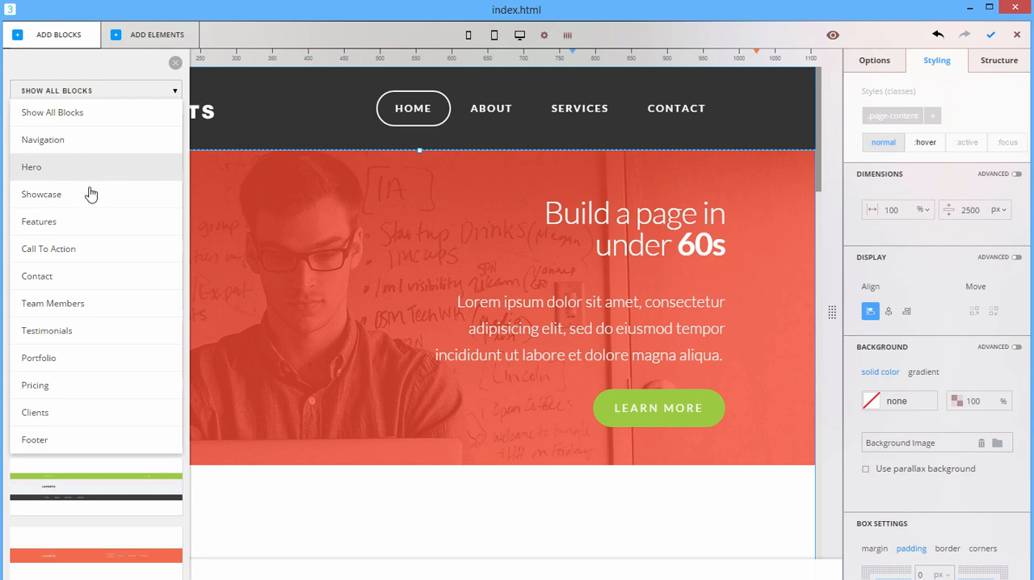
click(41, 194)
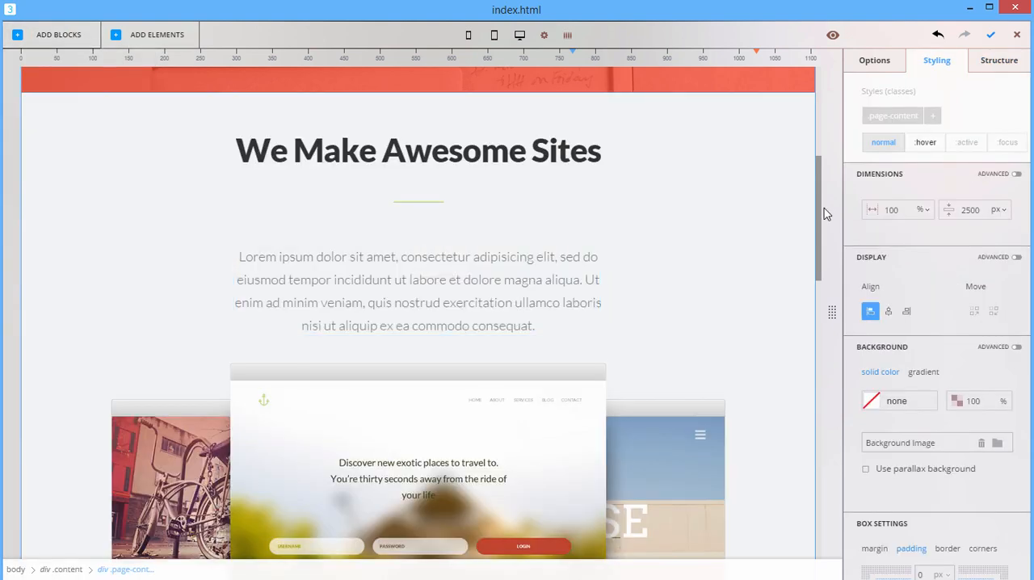
Add a six-item Features block and the full_row_148 two-column image row with Read More buttons
click(58, 33)
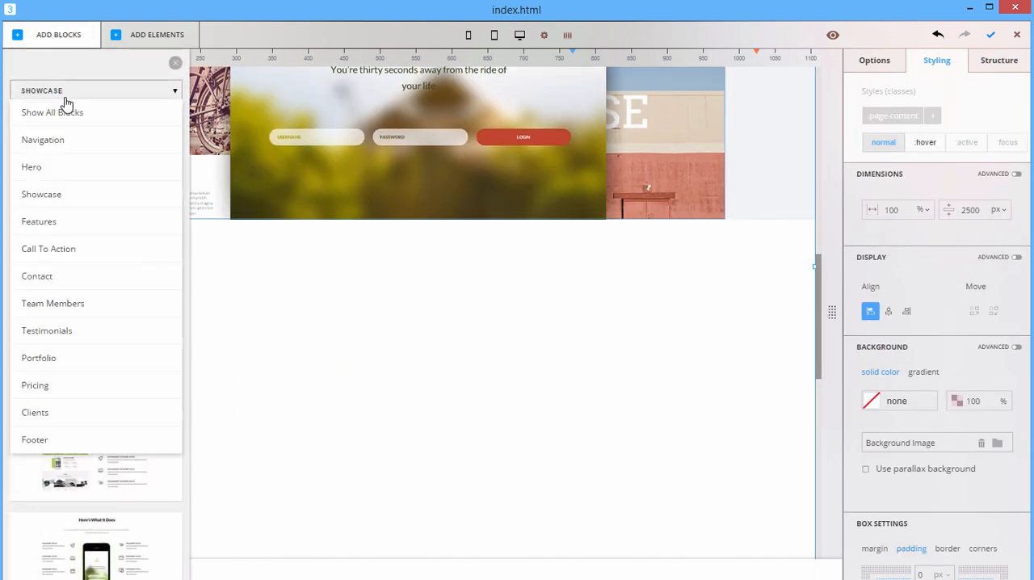
click(998, 59)
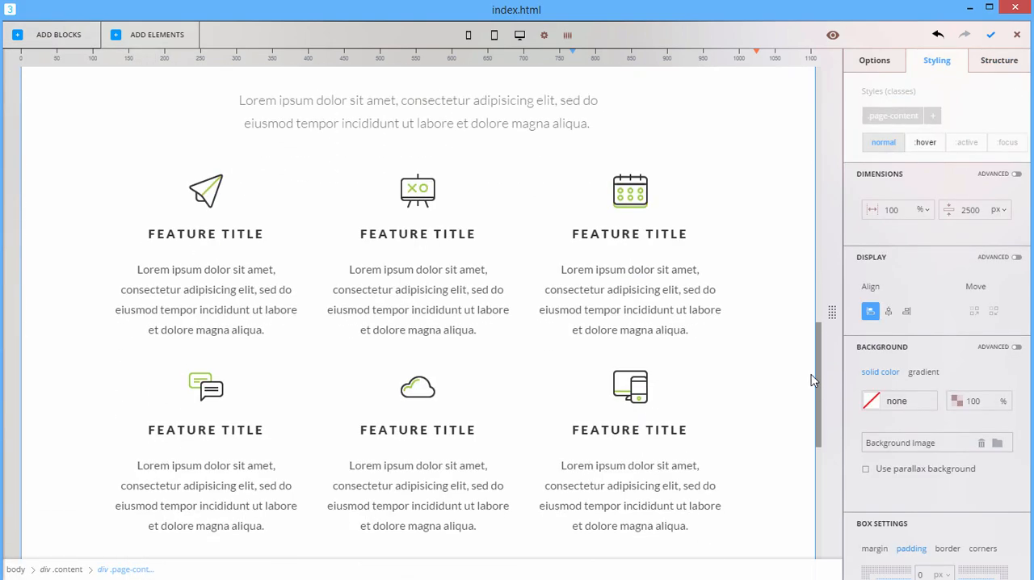
click(58, 34)
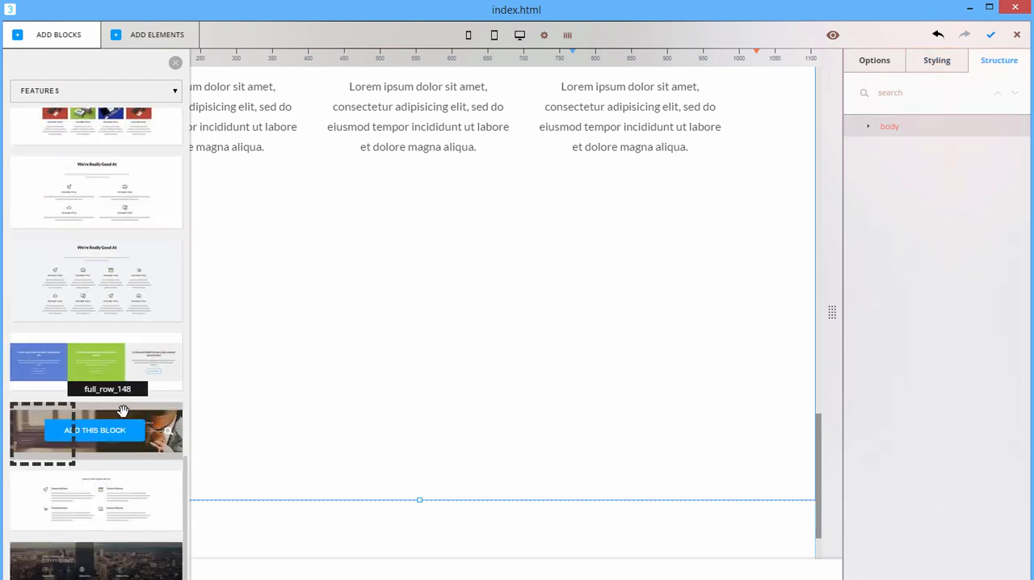
click(94, 430)
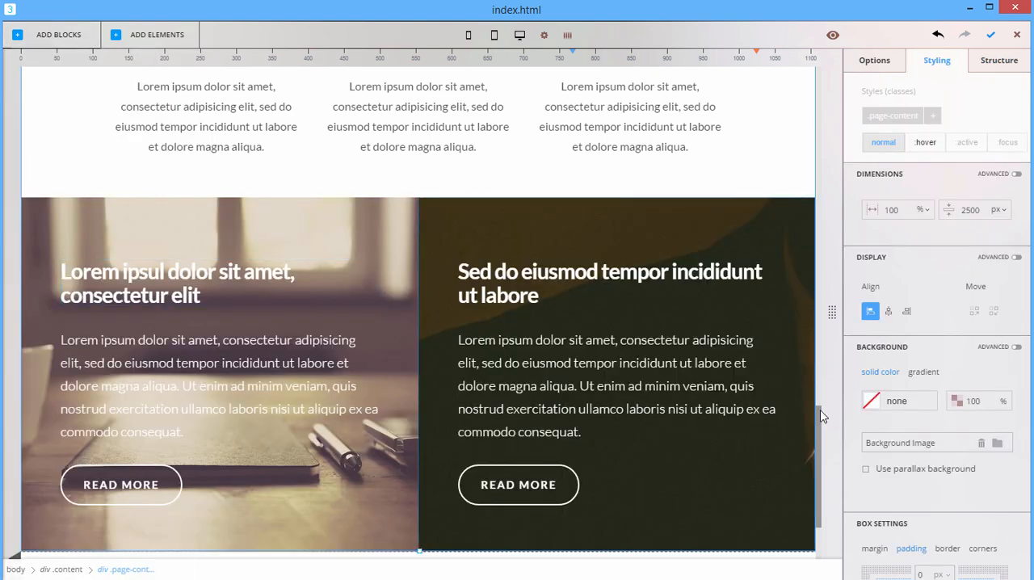
Add the dark footer from the Footer category to the bottom of index.html
click(49, 34)
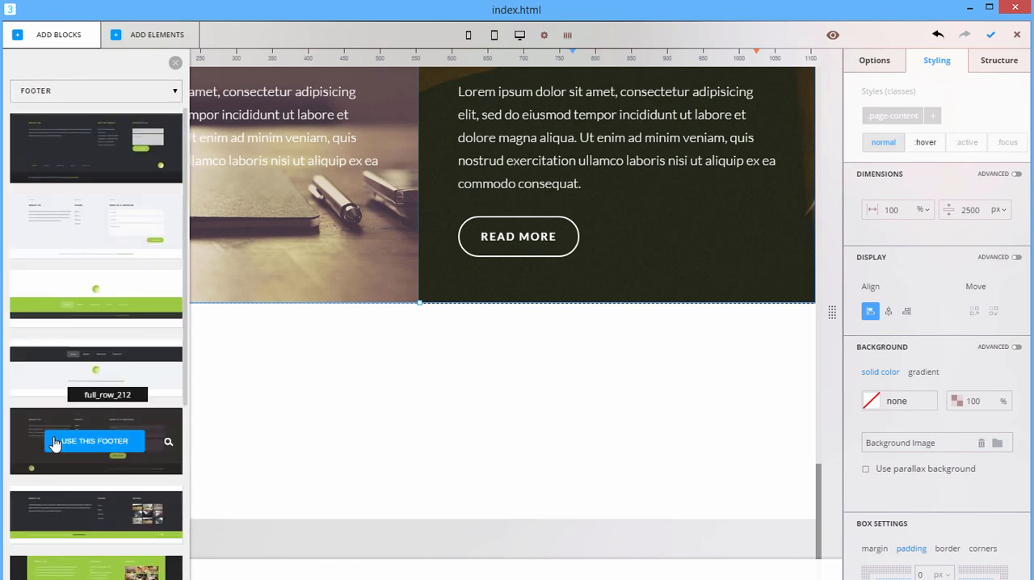
click(93, 441)
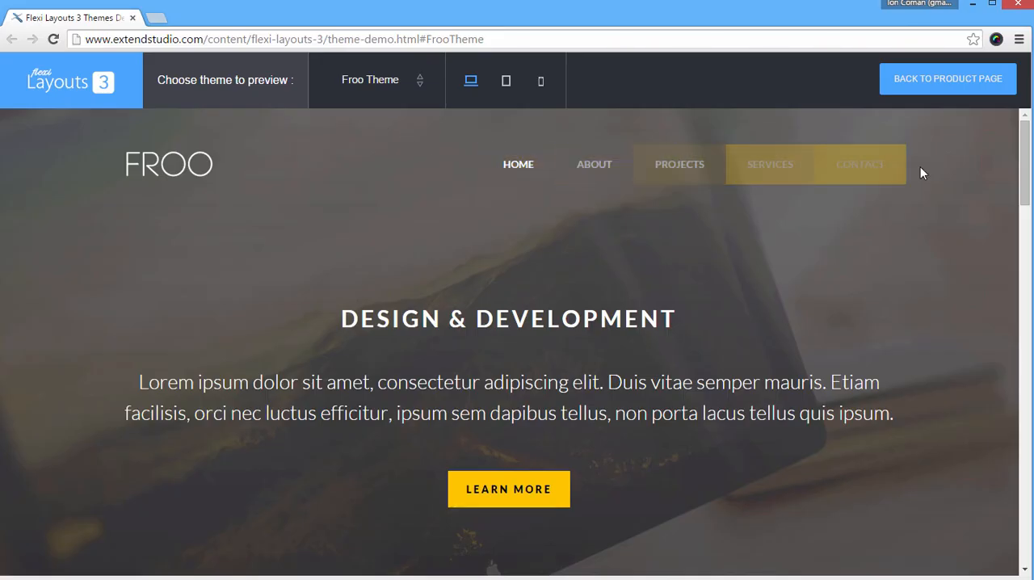
Scroll the Froo Theme demo in Chrome down to its Our Skills section
scroll(down, 3)
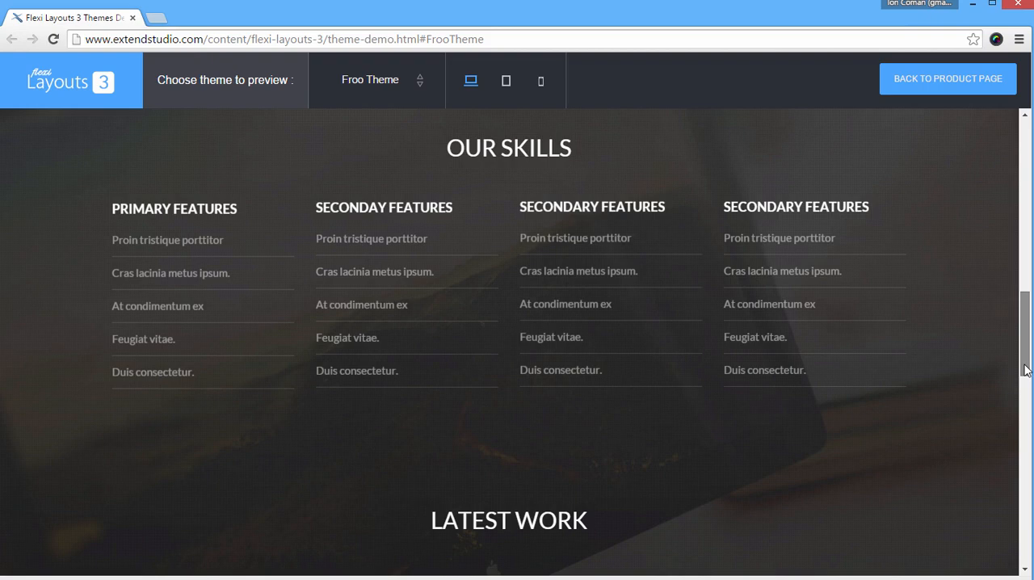
scroll(down, 3)
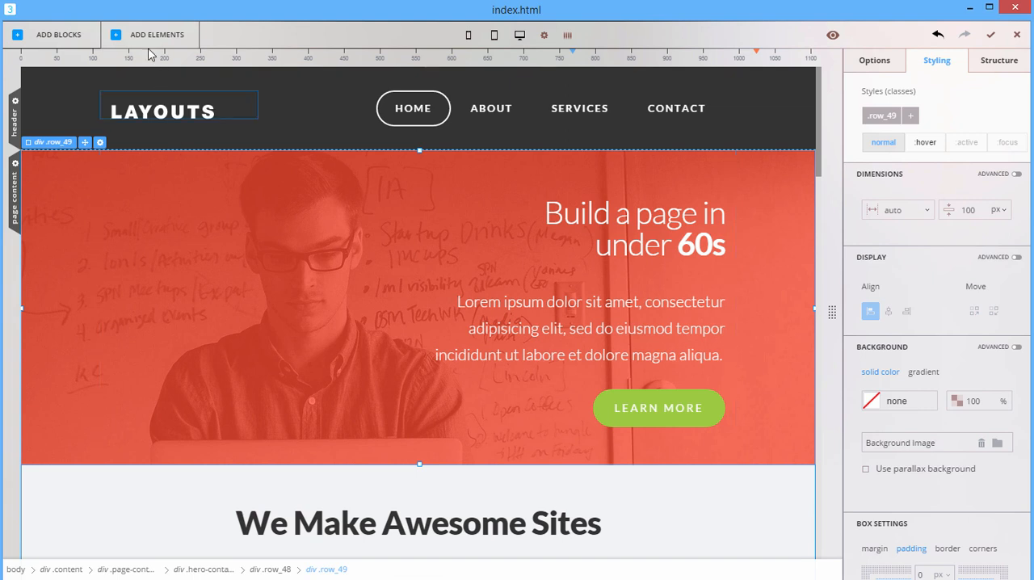
click(157, 34)
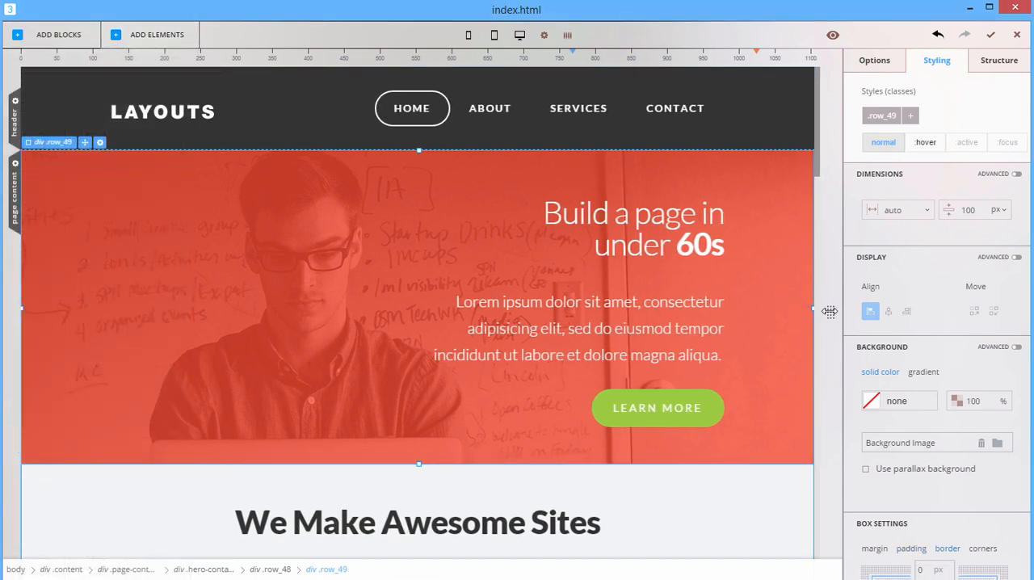
drag(814, 308, 664, 308)
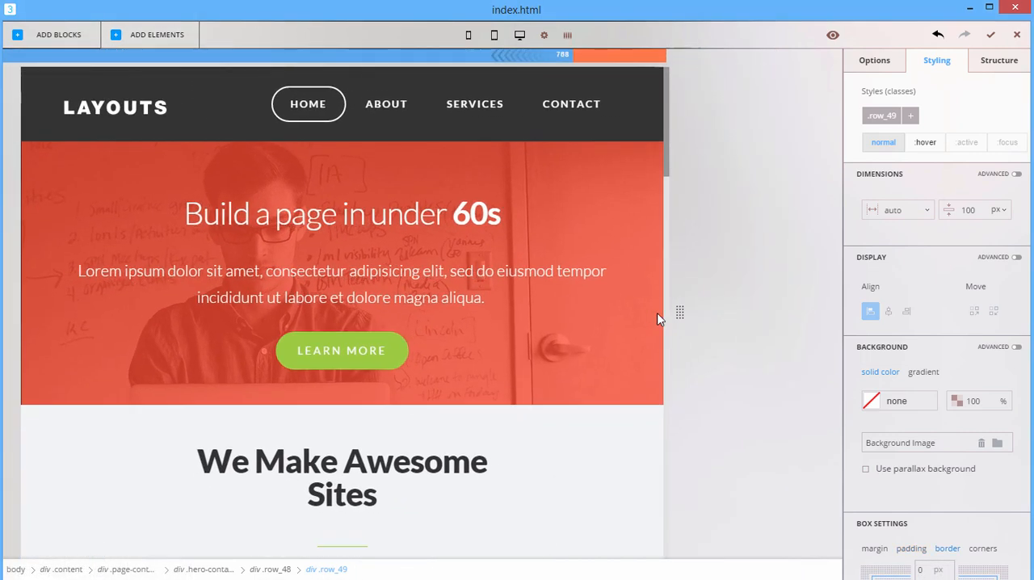
click(468, 35)
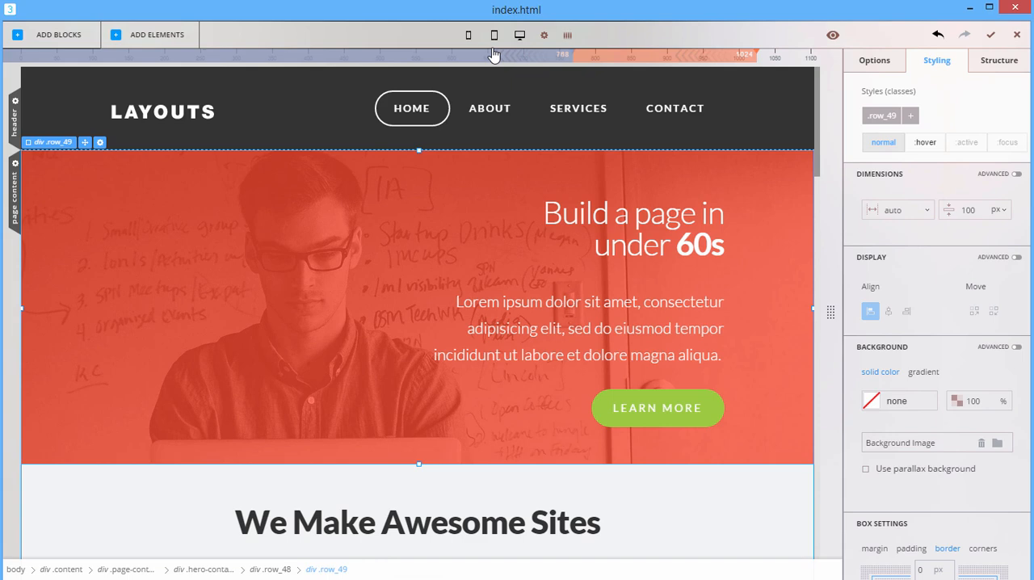
Preview at tablet then mobile width and set the hero paragraph to 15 px on mobile
click(468, 35)
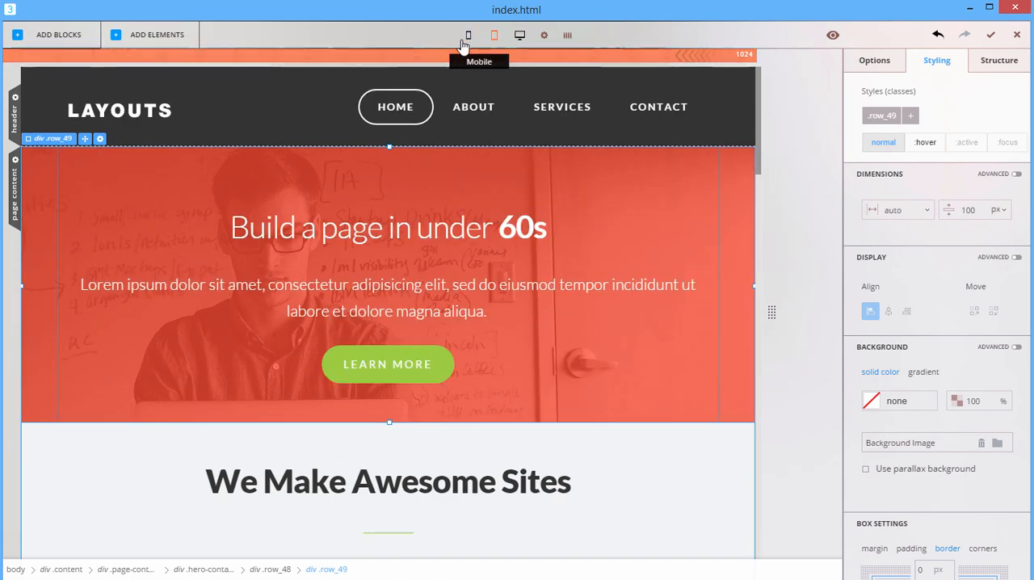
click(468, 35)
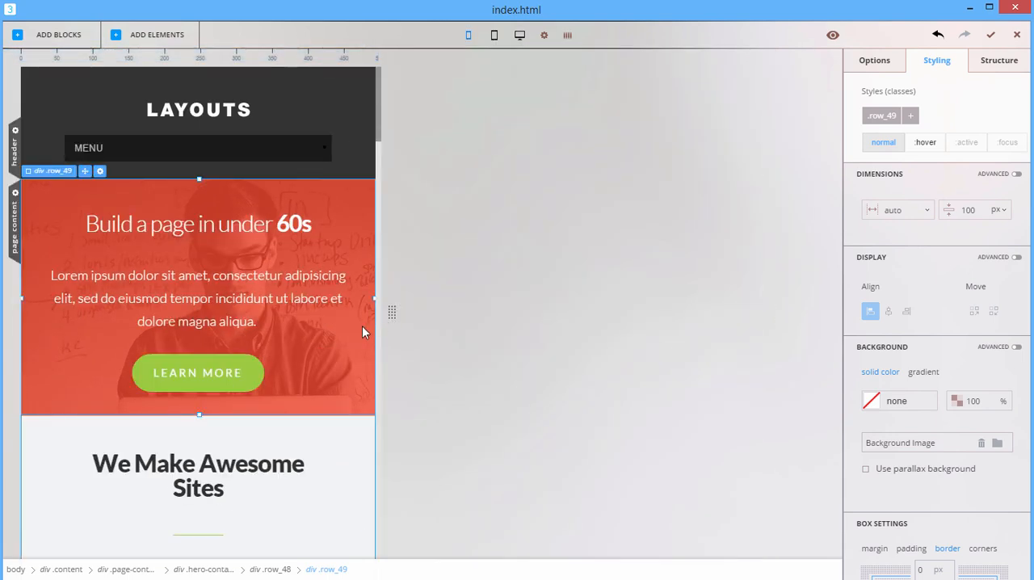
click(198, 298)
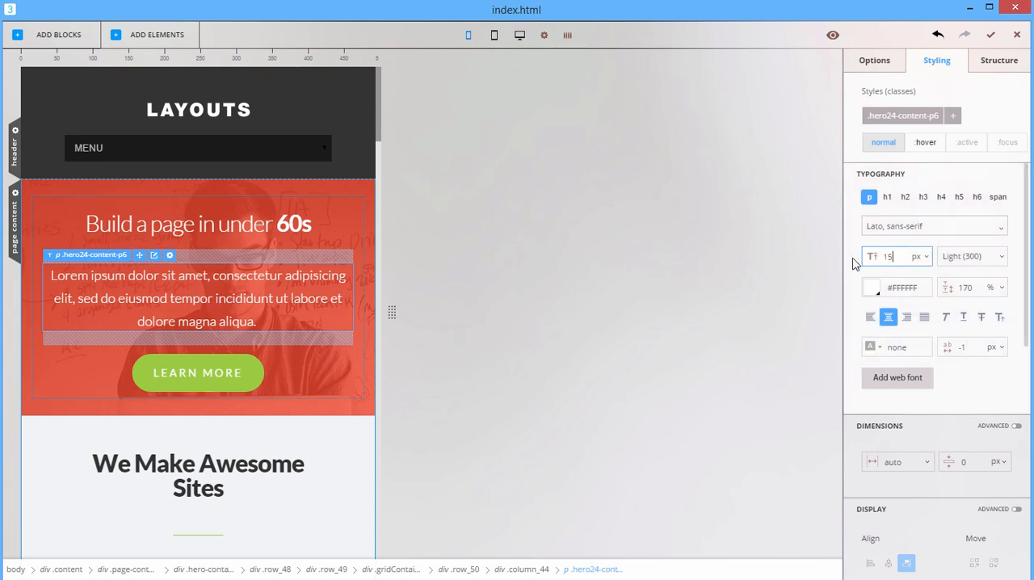
click(971, 256)
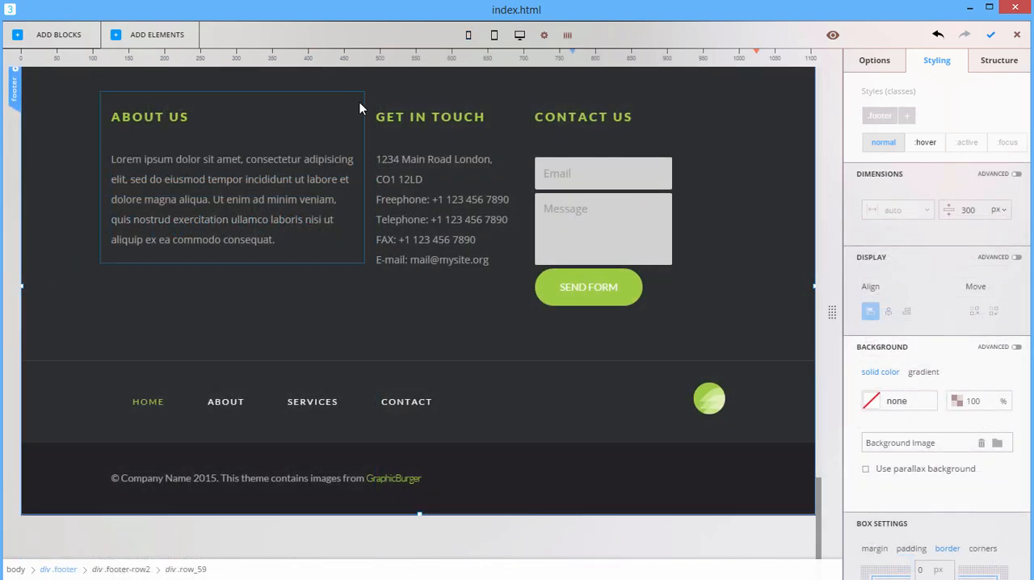
Give footer-row2 a black-and-white landscape parallax background image
click(233, 178)
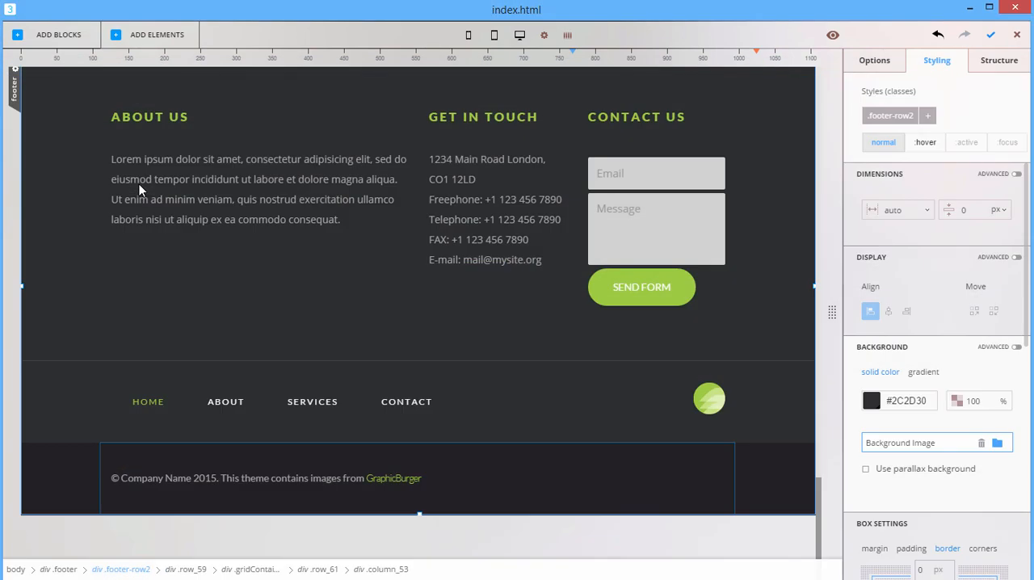
click(996, 442)
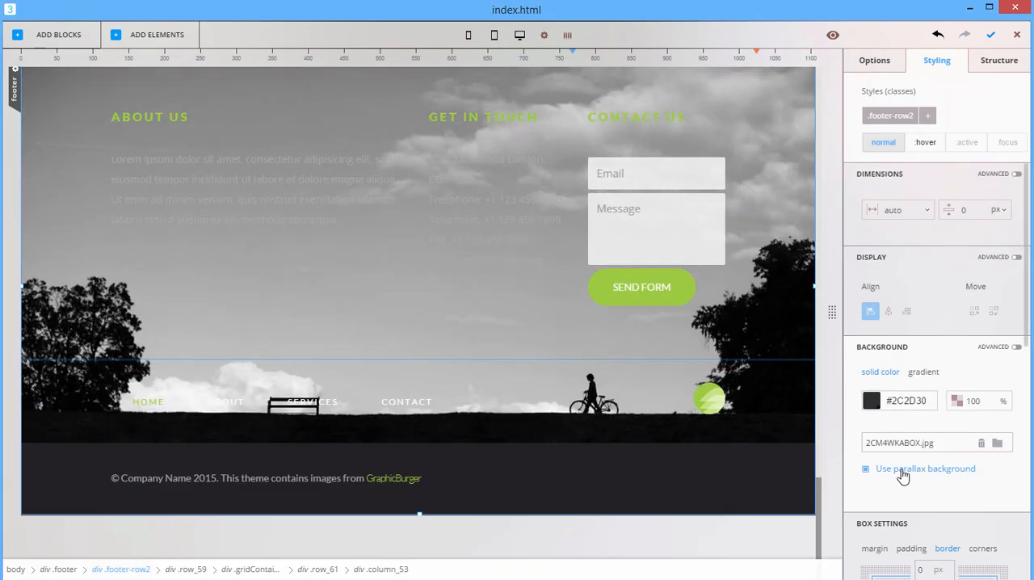
Set the About Us paragraph to the Ubuntu web font and adjust its text colour
click(250, 186)
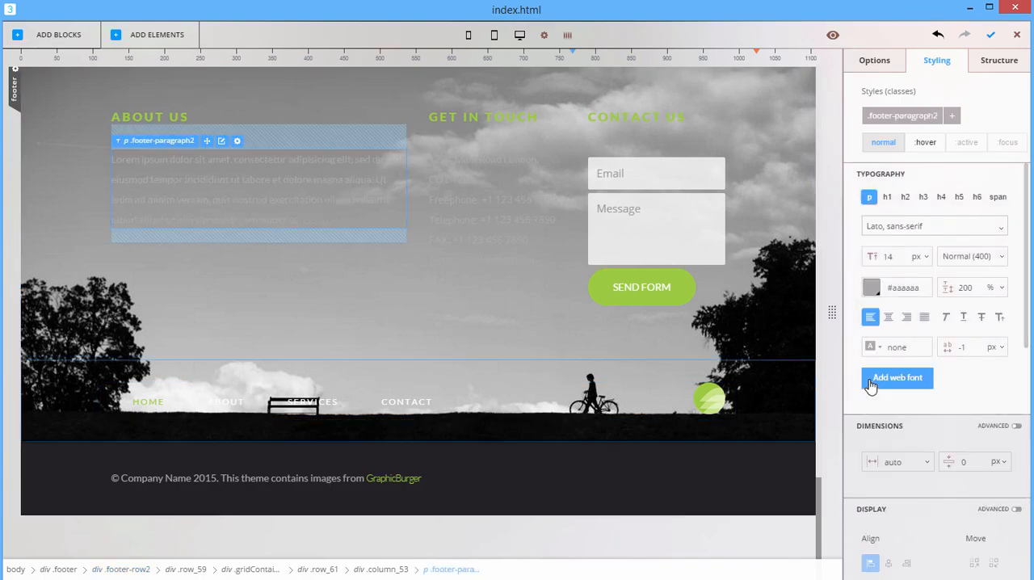
click(896, 377)
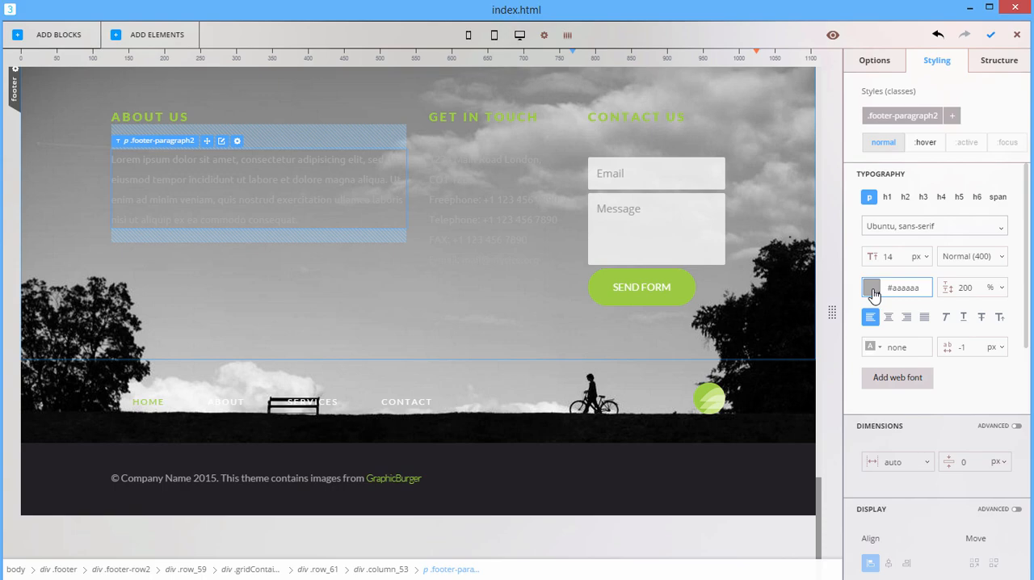
click(483, 117)
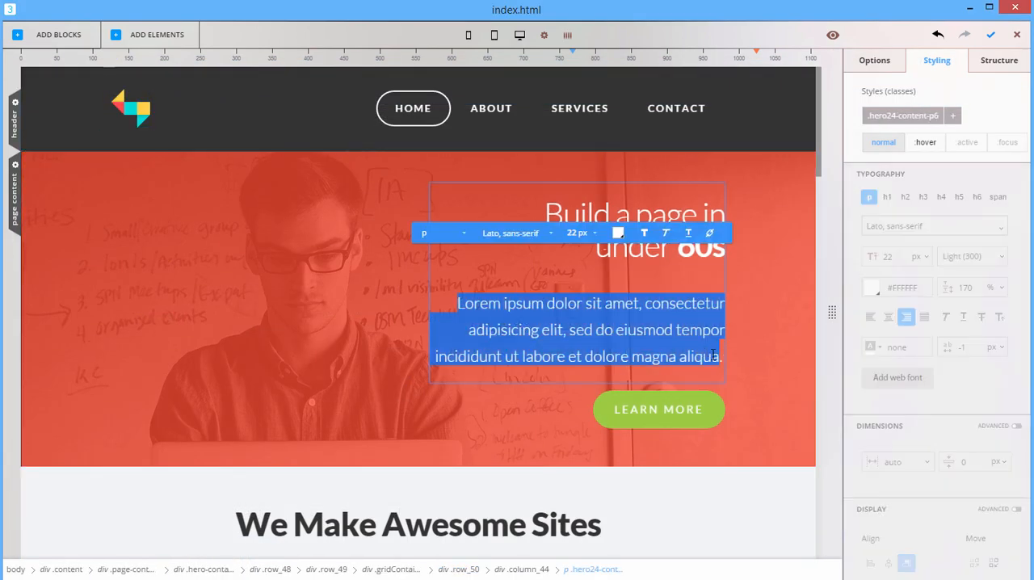
Retype the hero paragraph as "Live text editing right on canvas." and review the column's HTML
text(Live text editing right on canvas.)
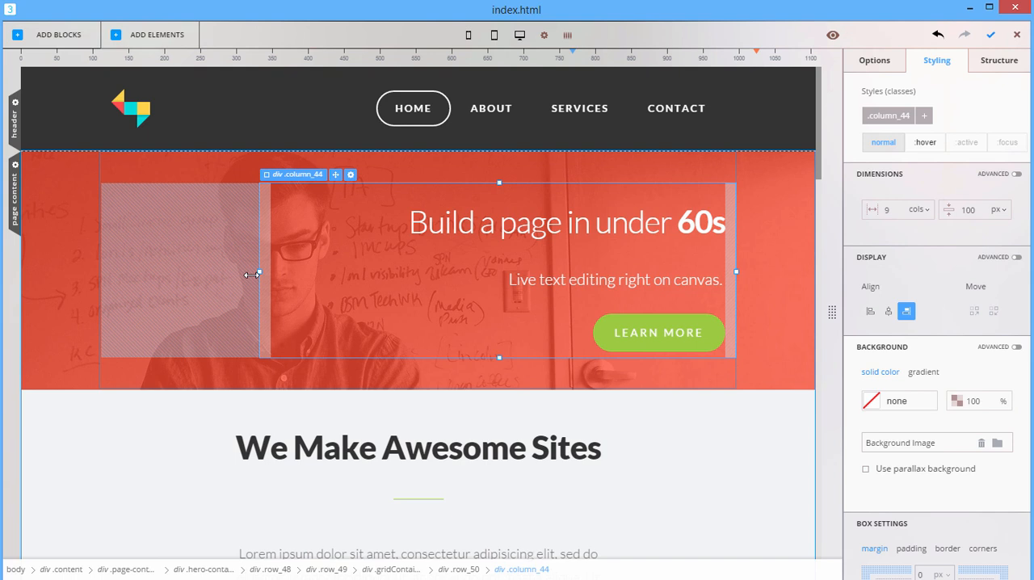
click(350, 174)
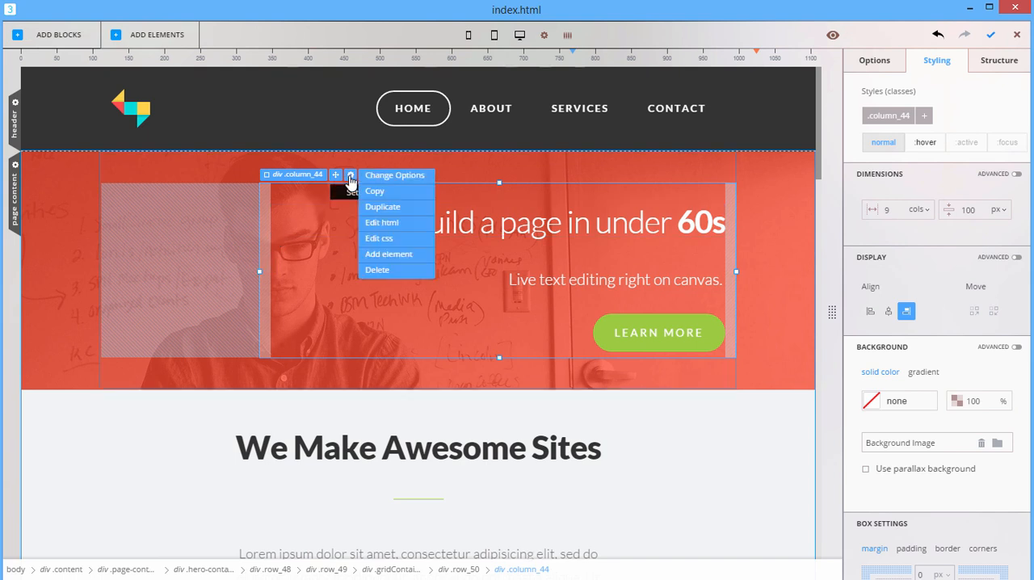
mouse_move(381, 222)
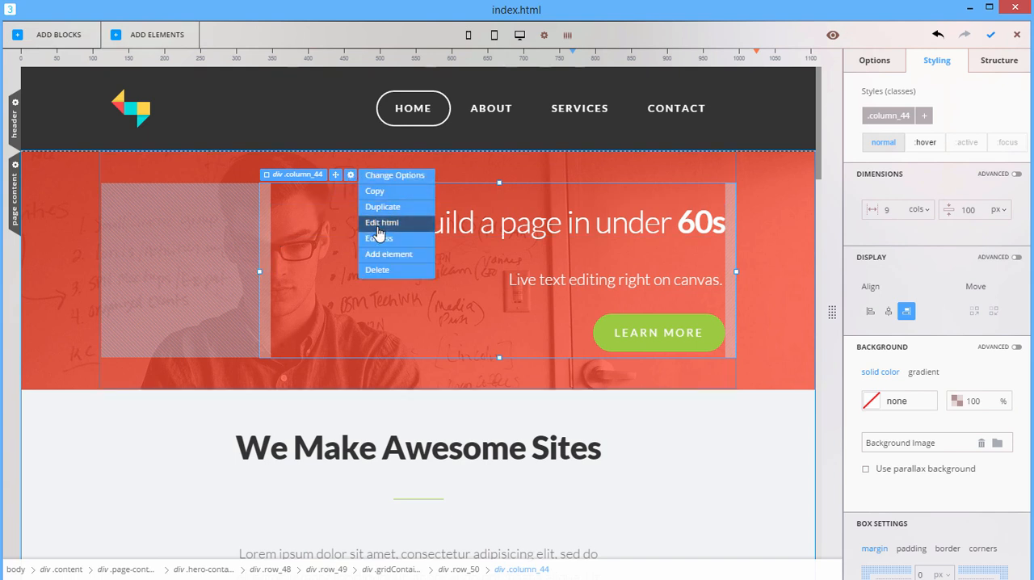
click(381, 222)
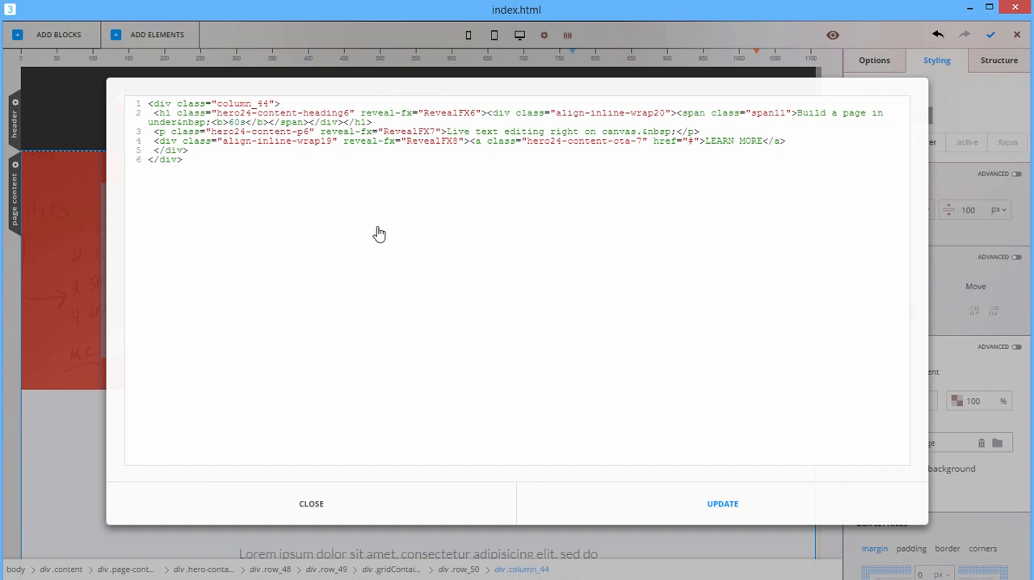
mouse_move(371, 239)
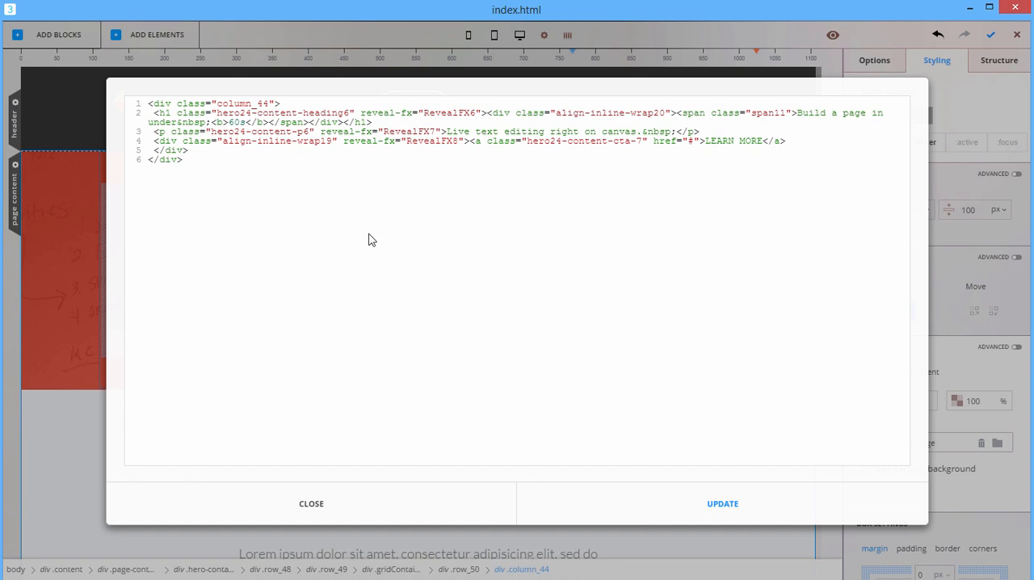
click(311, 503)
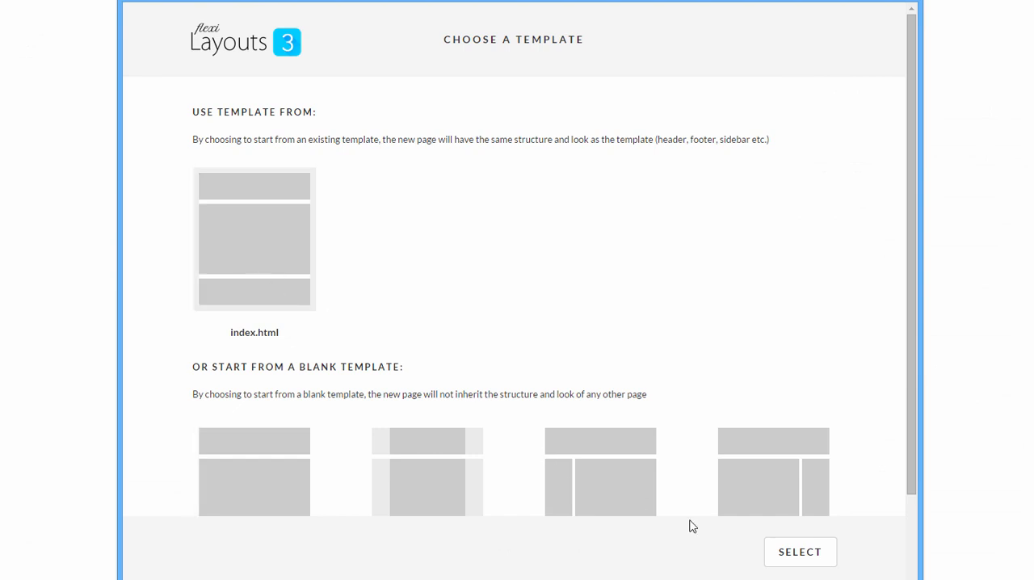
Create about.html from the index.html template, keeping its header and footer
click(799, 552)
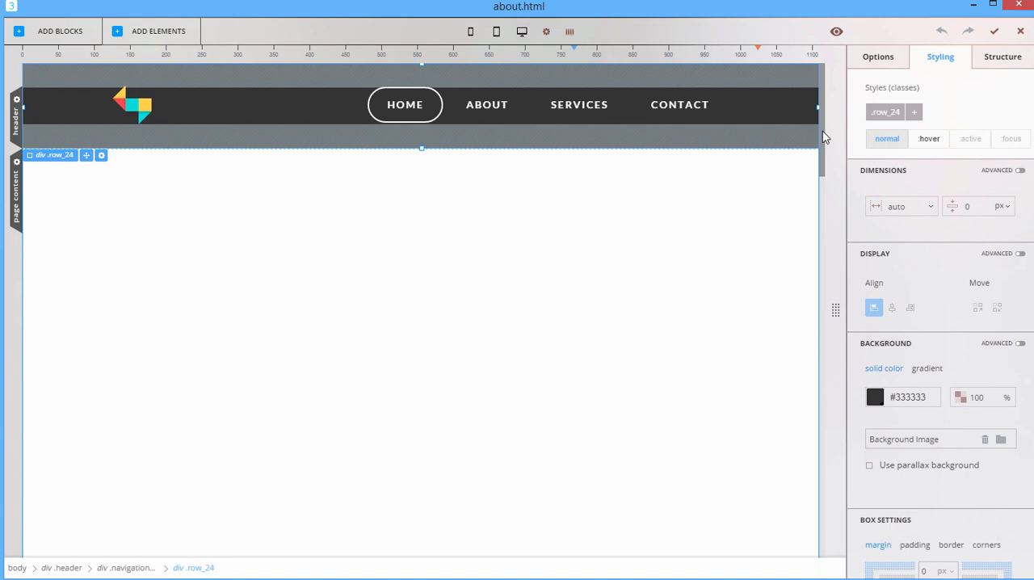
scroll(down, 3)
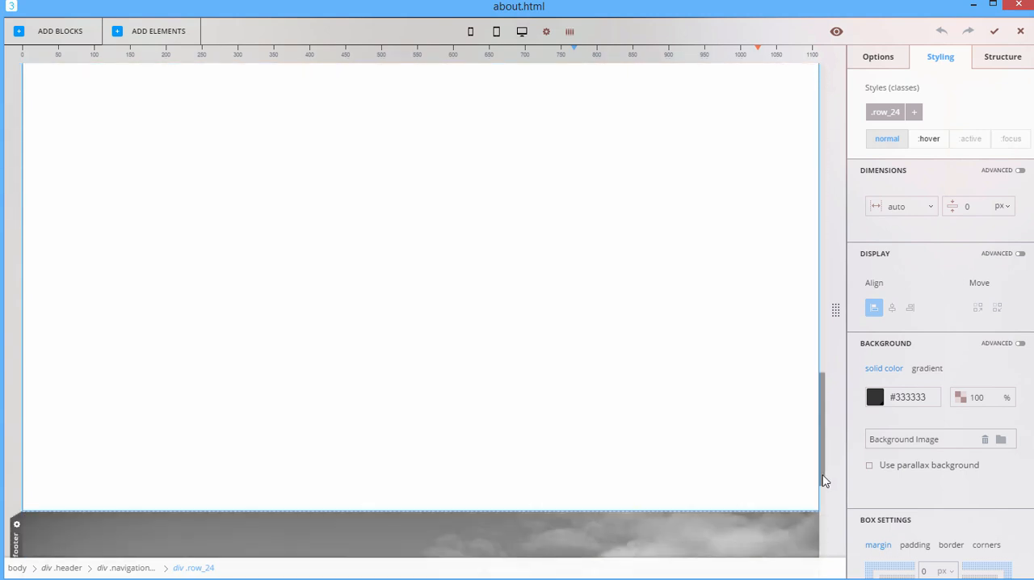